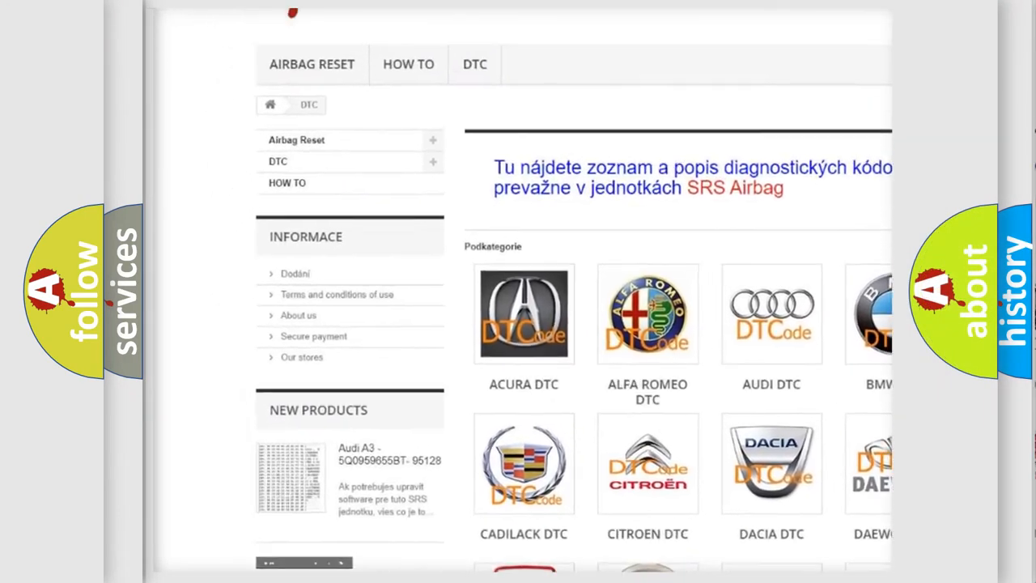
# Step: Scroll past the car-make categories into the list of diagnostic code entries
pyautogui.scroll(-3)
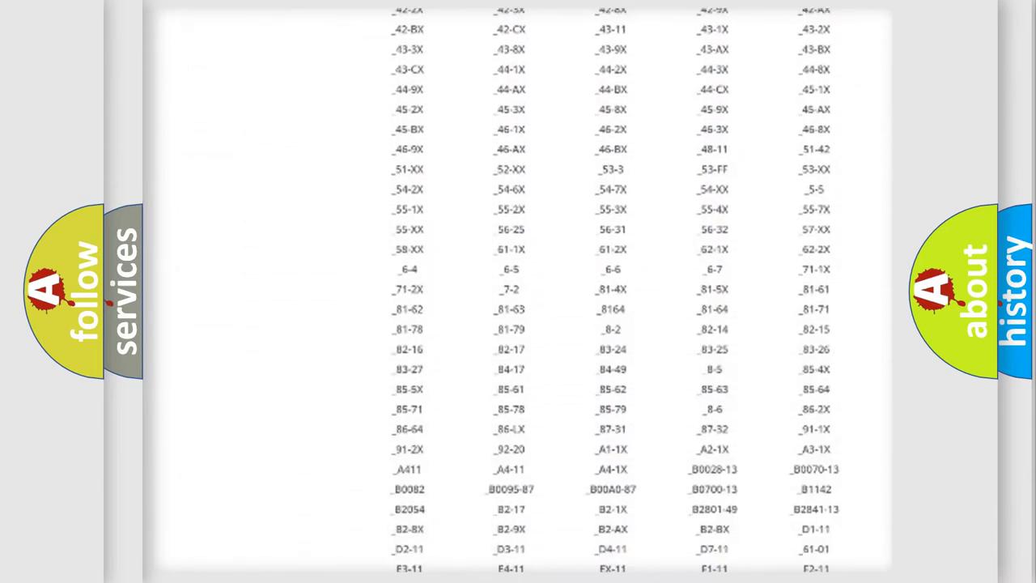
pyautogui.scroll(-3)
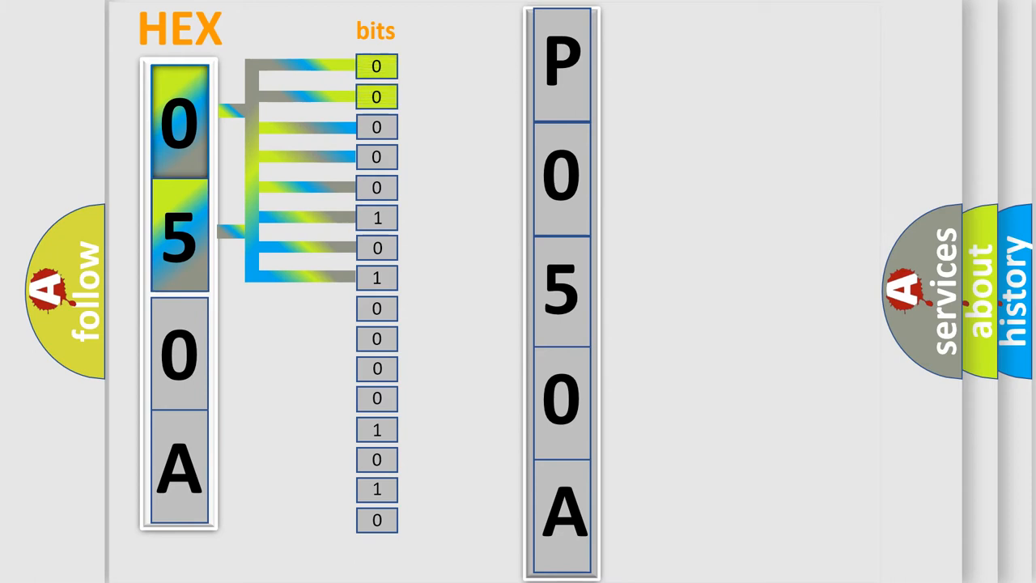
# Step: Advance the animation expanding hex 050A into 16 bits mapped to P, 0, 5, 0, A
pyautogui.click(566, 61)
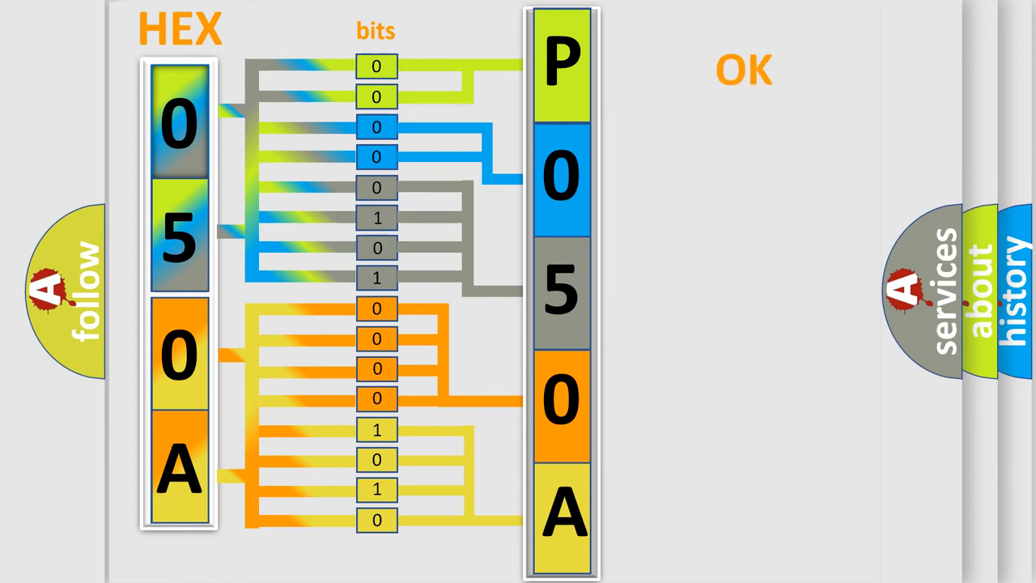
pyautogui.click(744, 71)
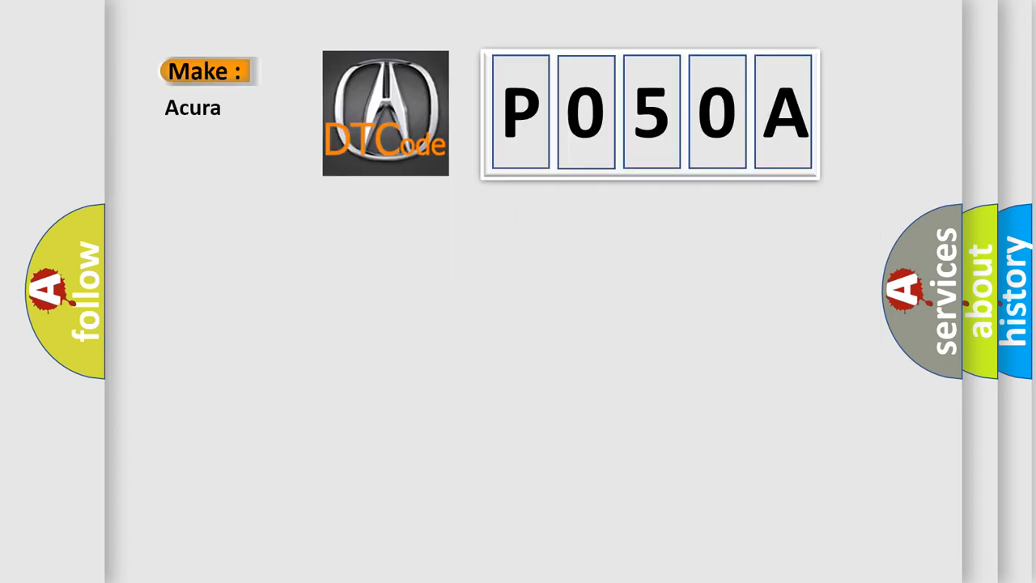